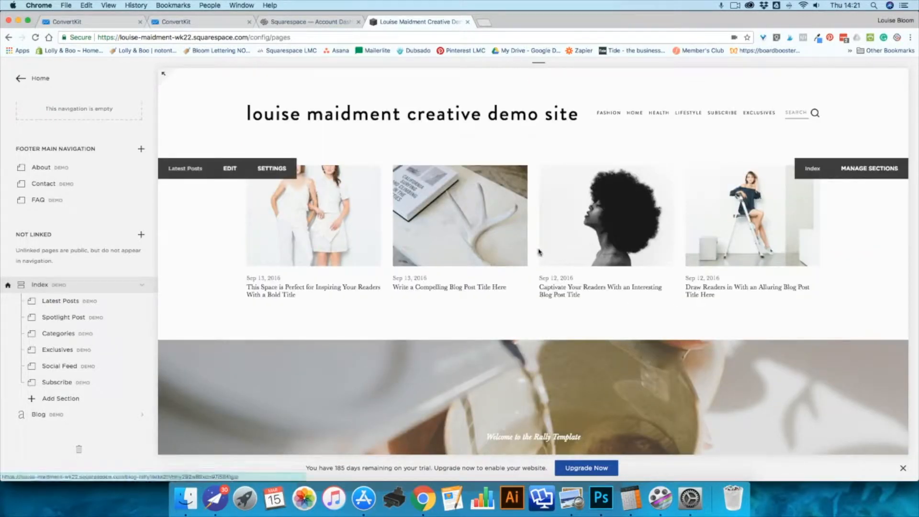
# Step: Add a new unlinked blank page titled 'hosted files' and begin editing its content
pyautogui.scroll(-3)
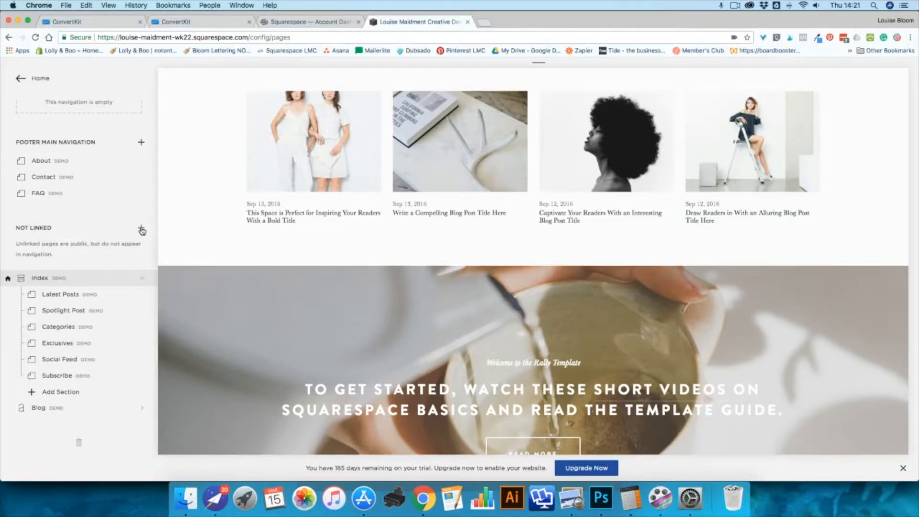
pyautogui.click(141, 228)
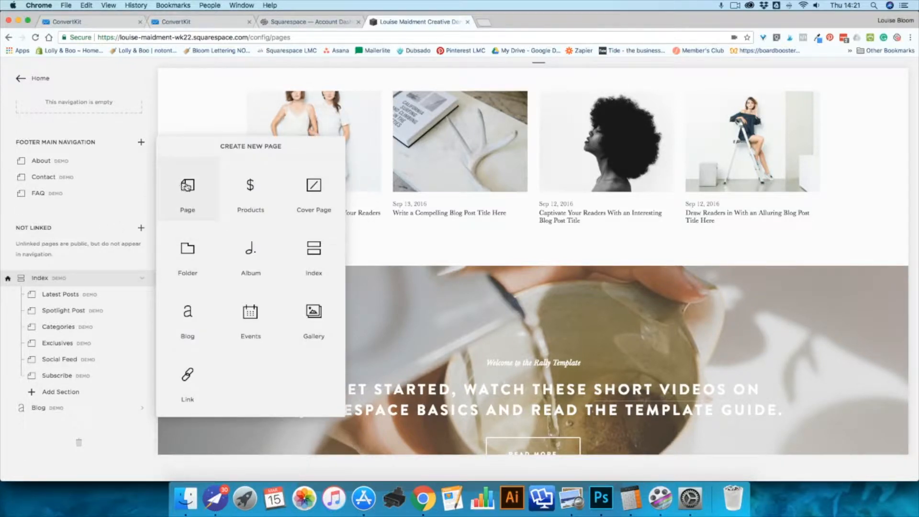
pyautogui.click(187, 187)
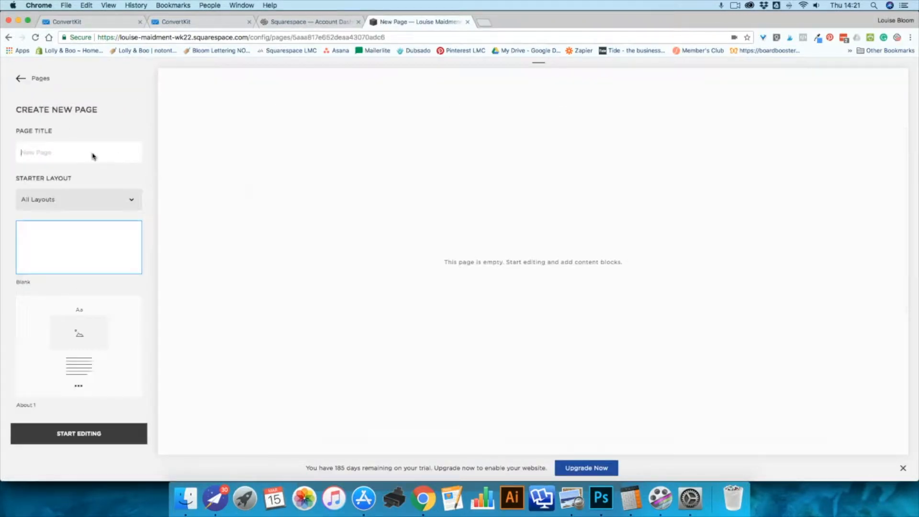
pyautogui.write('hosted files')
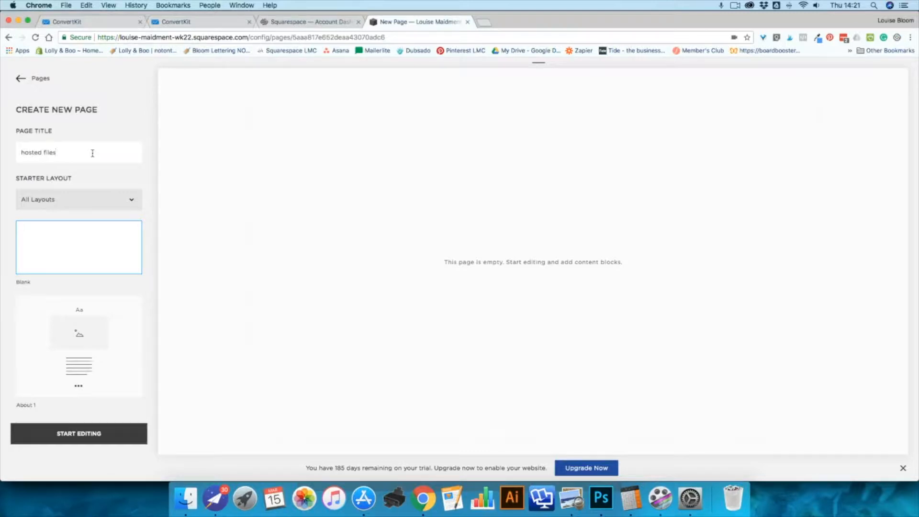
pyautogui.click(78, 433)
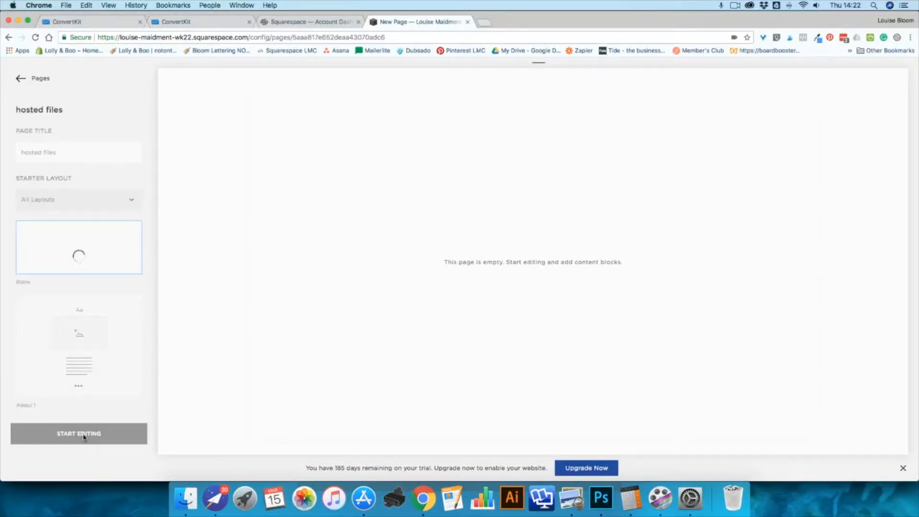
pyautogui.click(79, 433)
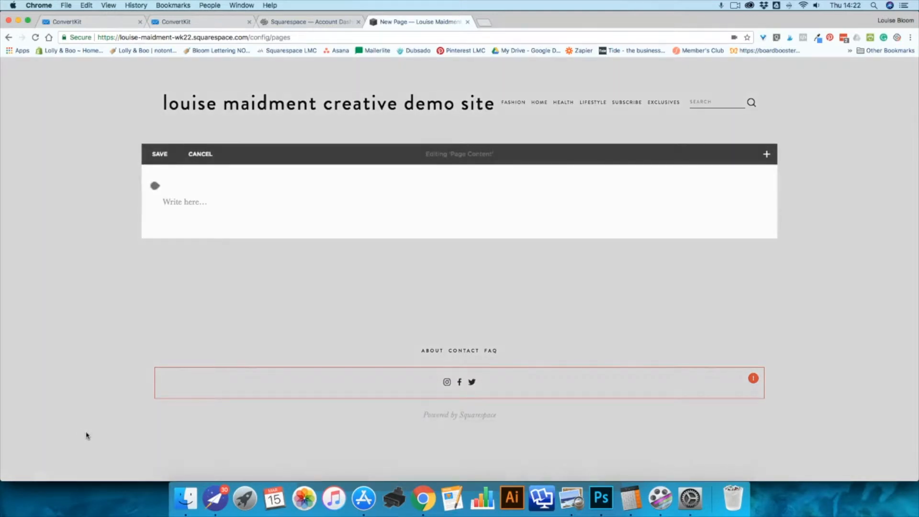
pyautogui.moveTo(217, 167)
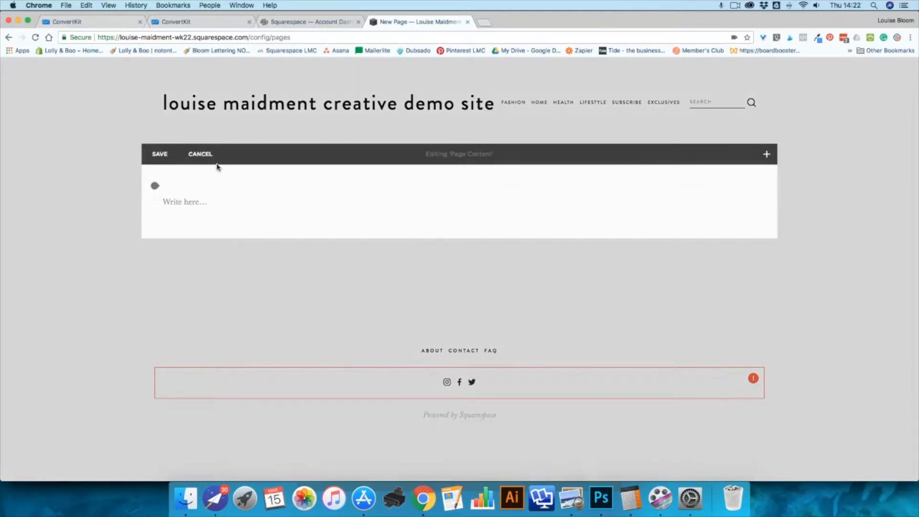
# Step: Cancel editing without adding content and scroll to 'hosted files' under Not Linked
pyautogui.click(200, 153)
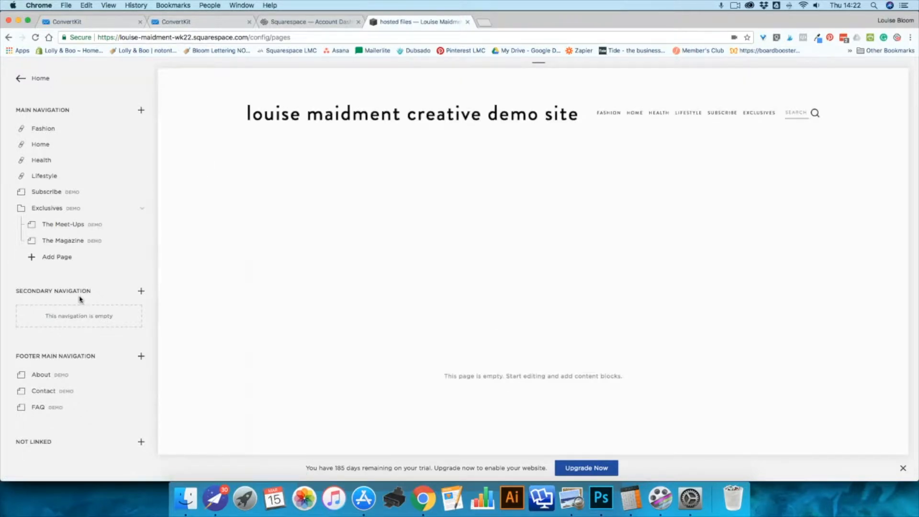
pyautogui.scroll(-3)
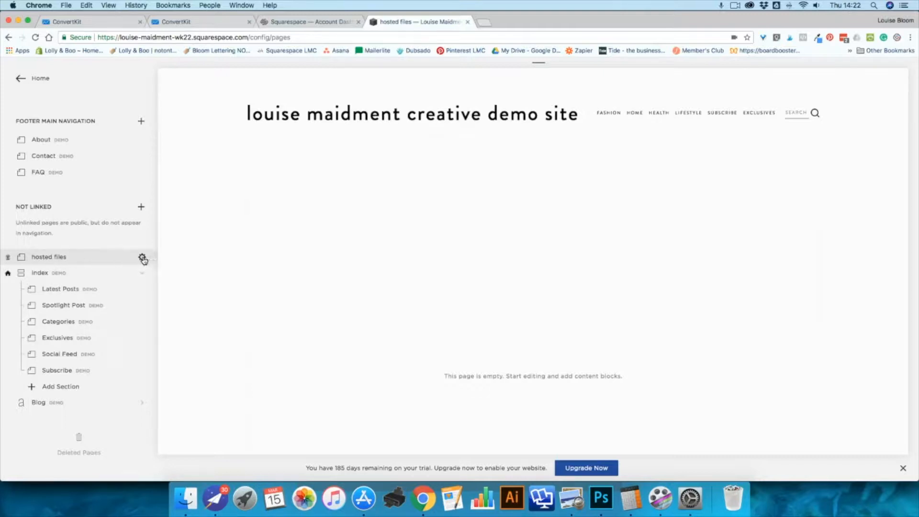
# Step: Uncheck Enabled in the 'hosted files' page settings, confirm, and save
pyautogui.click(141, 259)
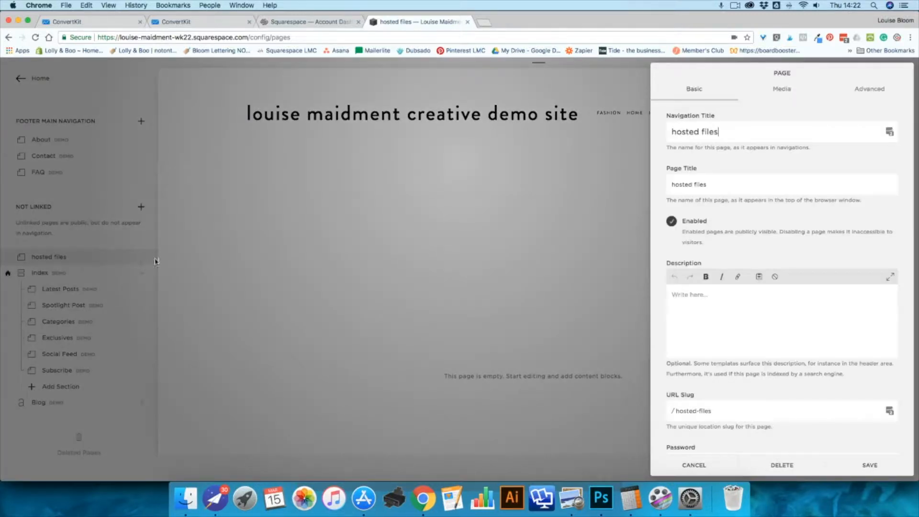
pyautogui.moveTo(635, 253)
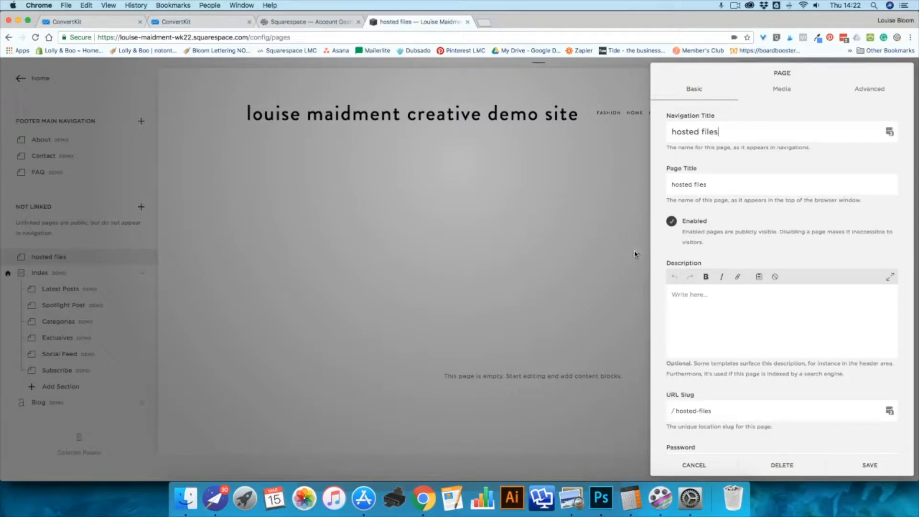
pyautogui.click(673, 221)
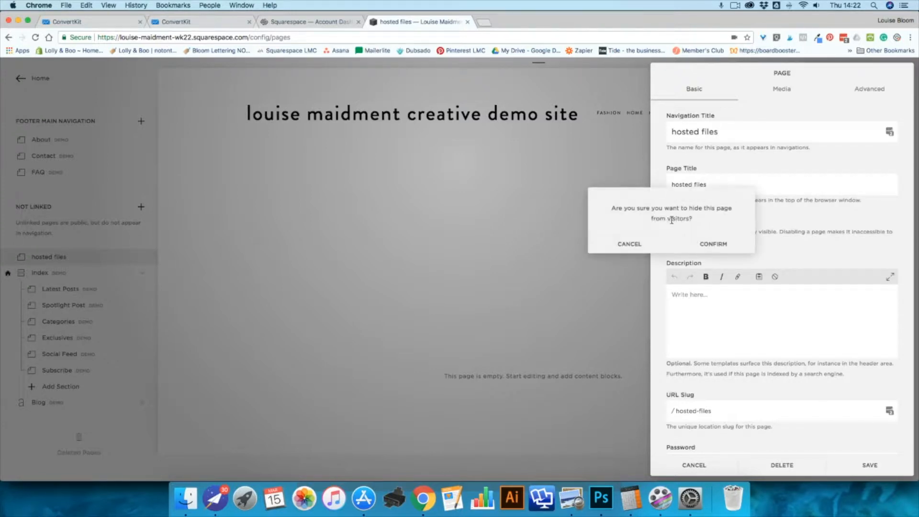
pyautogui.click(712, 244)
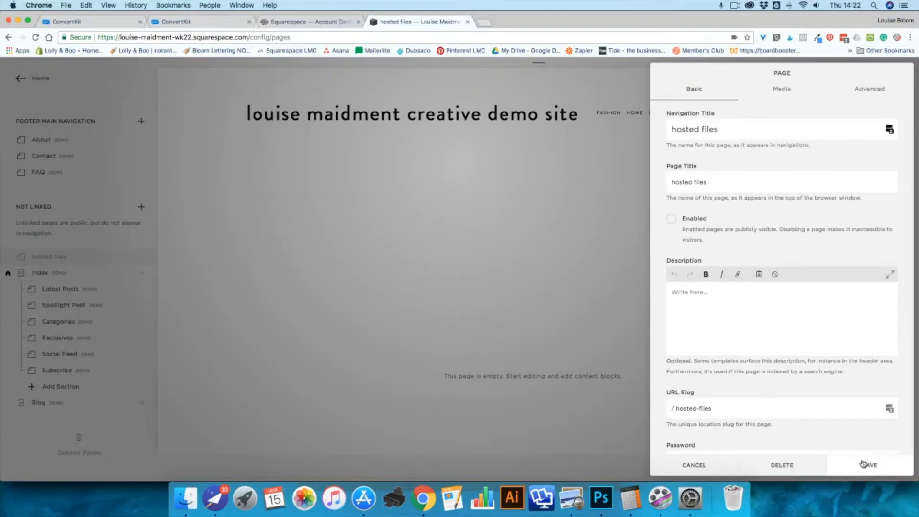
pyautogui.click(870, 465)
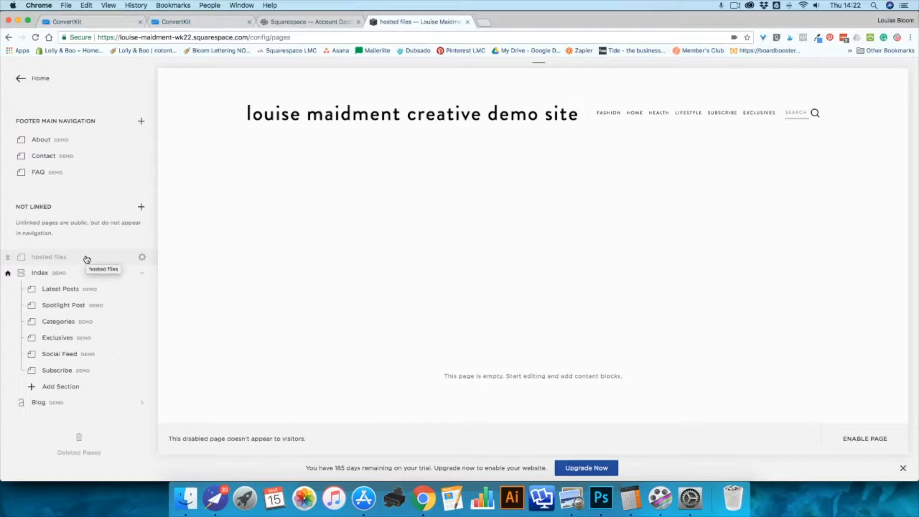
pyautogui.moveTo(251, 233)
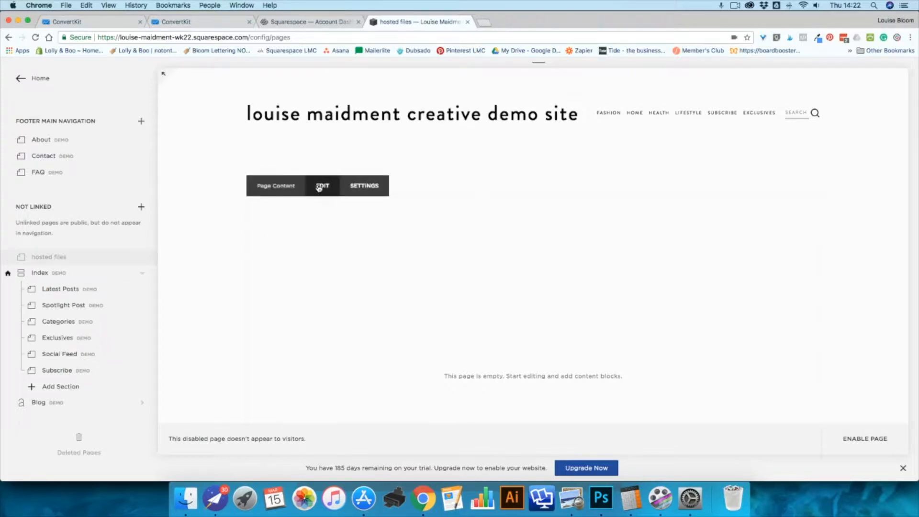
# Step: Edit the page content and insert an Image block
pyautogui.click(322, 186)
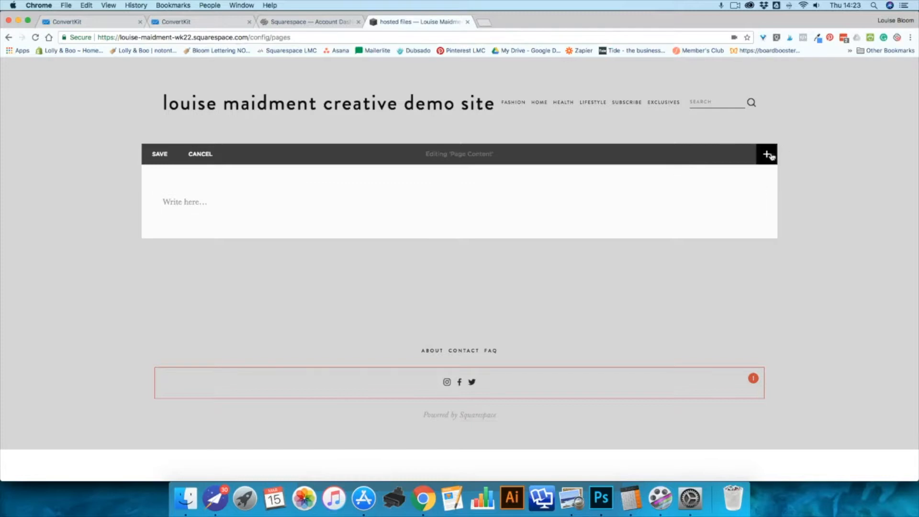
pyautogui.click(766, 153)
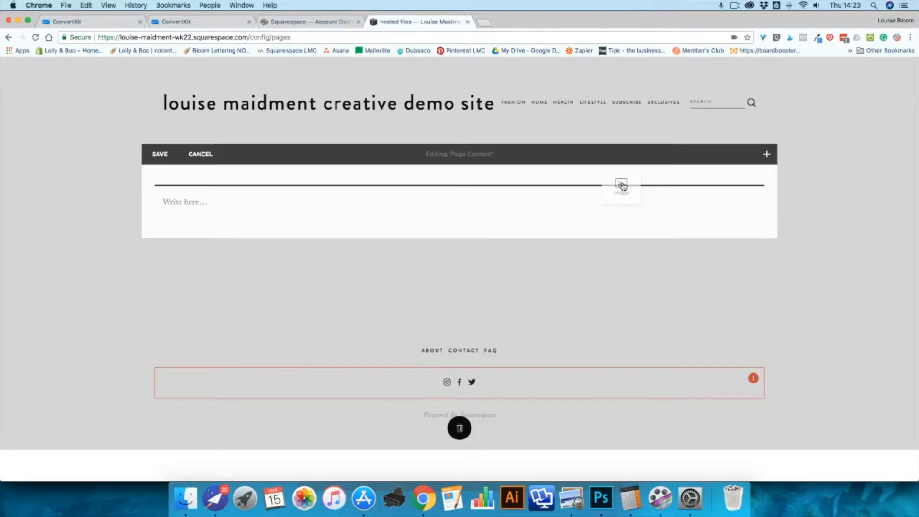
pyautogui.click(621, 186)
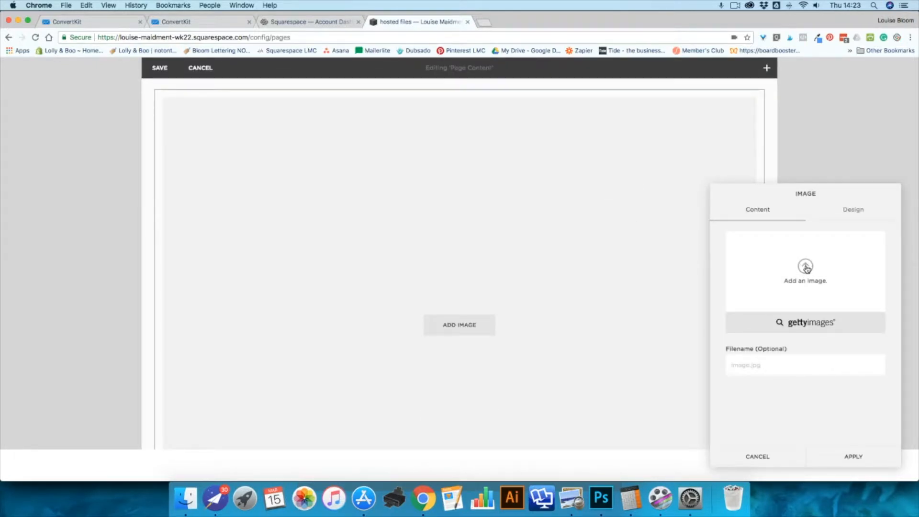
# Step: Upload flaunter-com-237602-unsplash.jpg from the Unsplash images folder into the image block
pyautogui.click(805, 269)
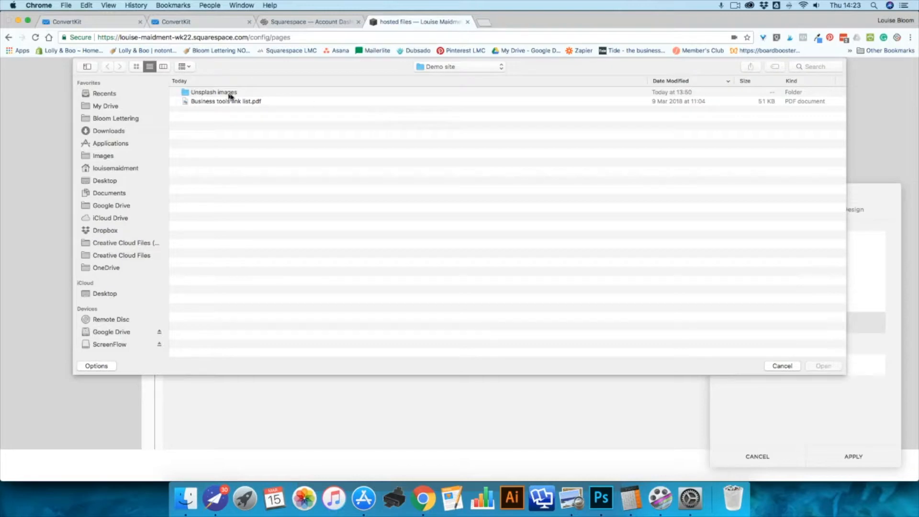
pyautogui.doubleClick(214, 92)
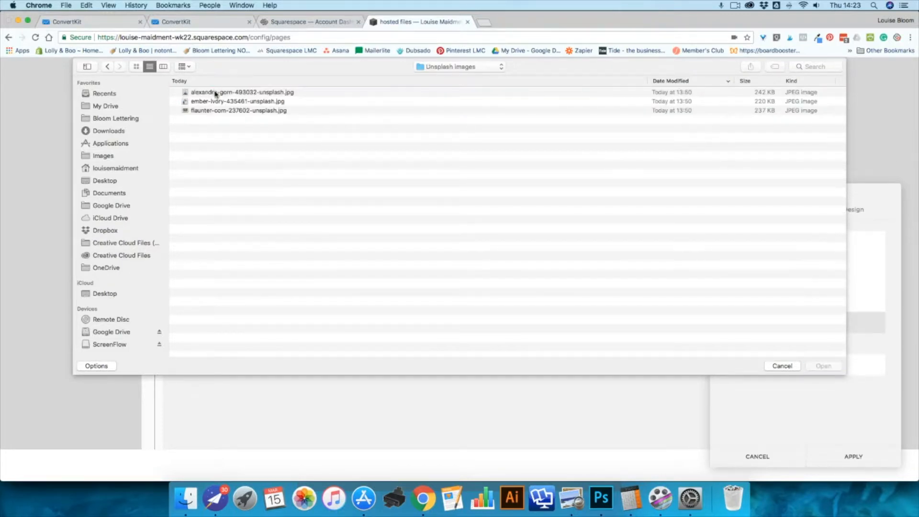
pyautogui.click(239, 110)
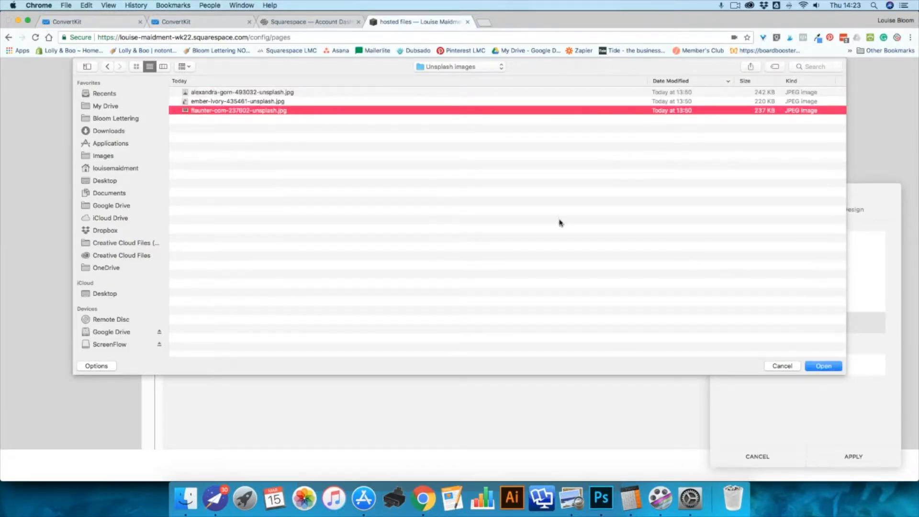
pyautogui.click(823, 365)
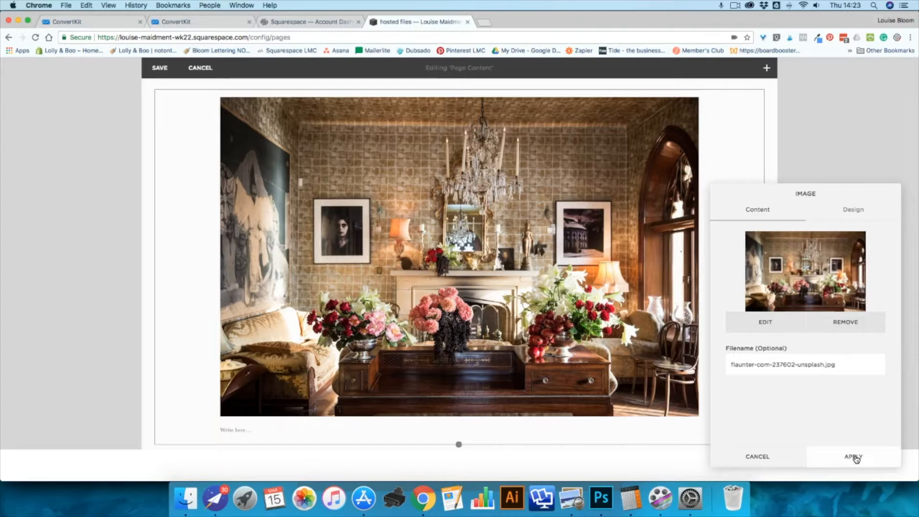
# Step: Apply the chandelier photo, save the page content, and bring up the image's context menu
pyautogui.click(853, 456)
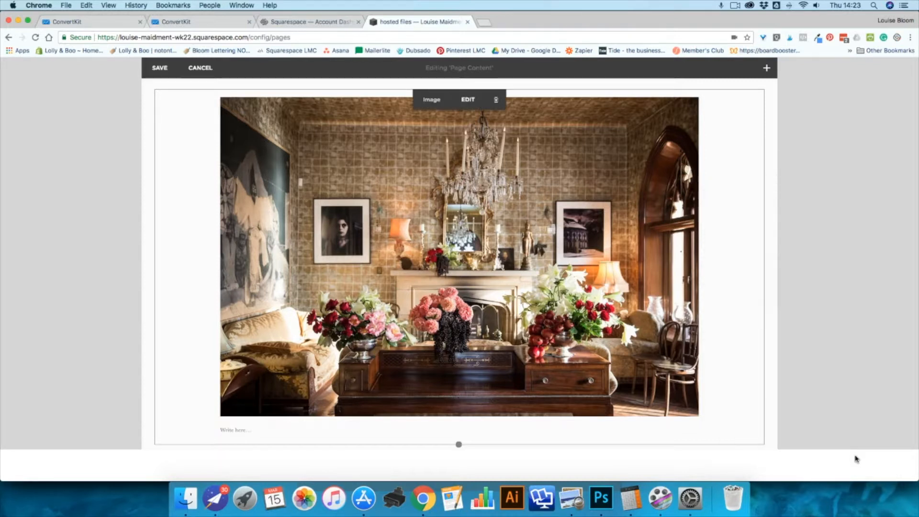
pyautogui.moveTo(381, 197)
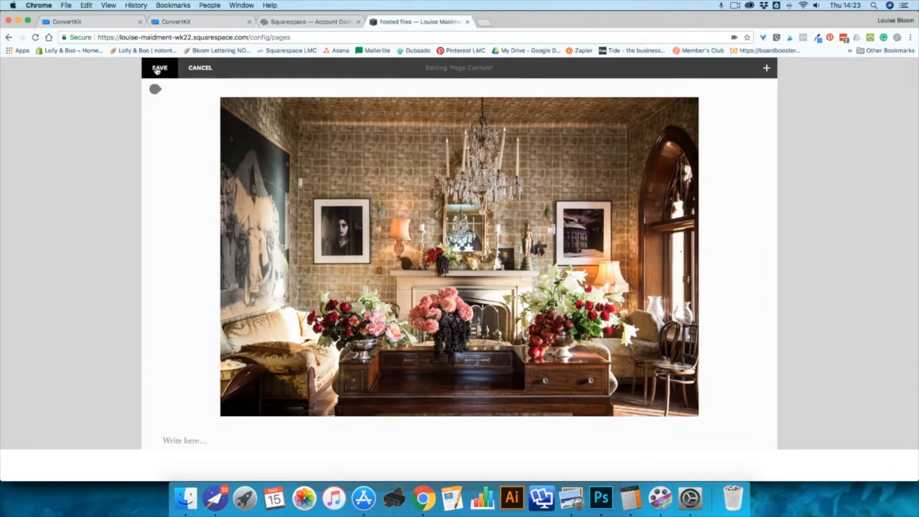
pyautogui.click(159, 68)
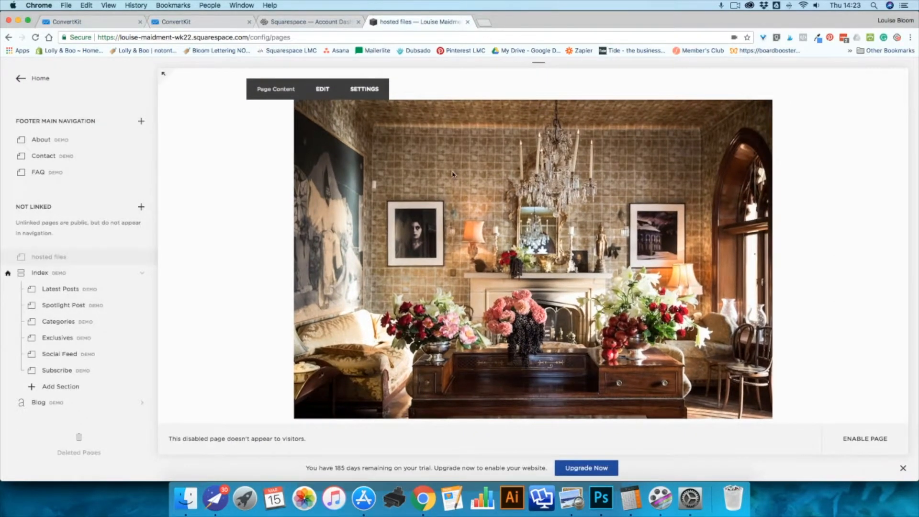
pyautogui.moveTo(462, 164)
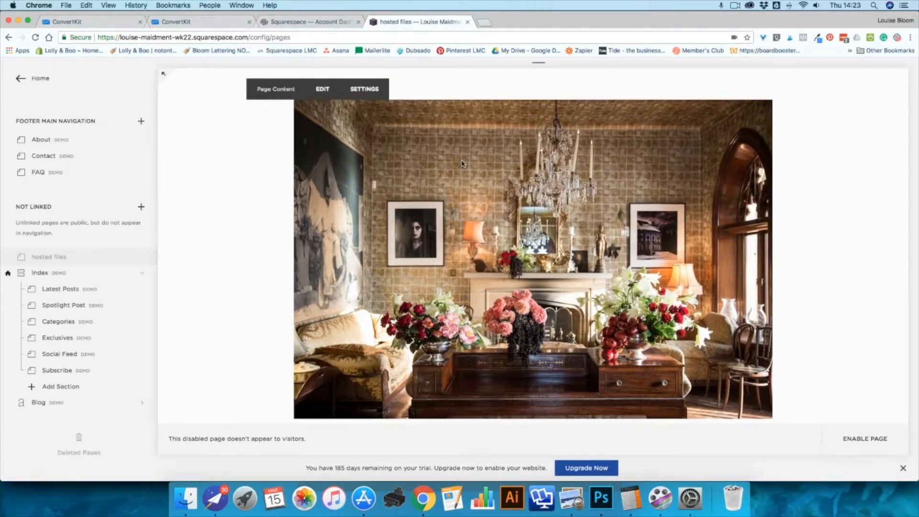
pyautogui.rightClick(462, 164)
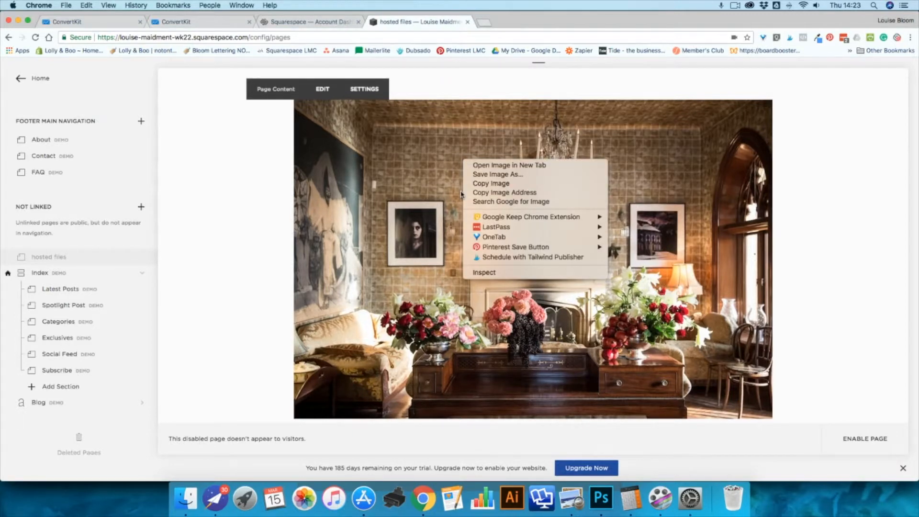
pyautogui.moveTo(504, 192)
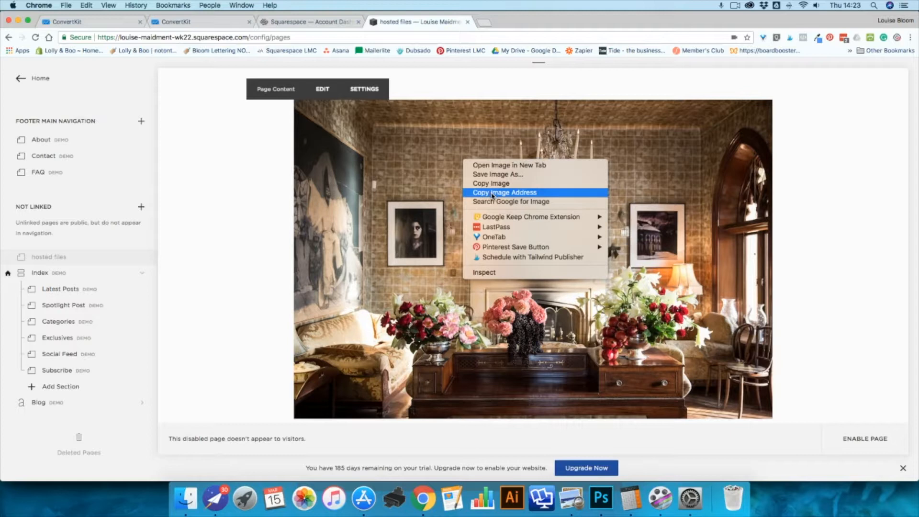
# Step: Load the photo's static1.squarespace.com image address in a new browser tab
pyautogui.click(504, 192)
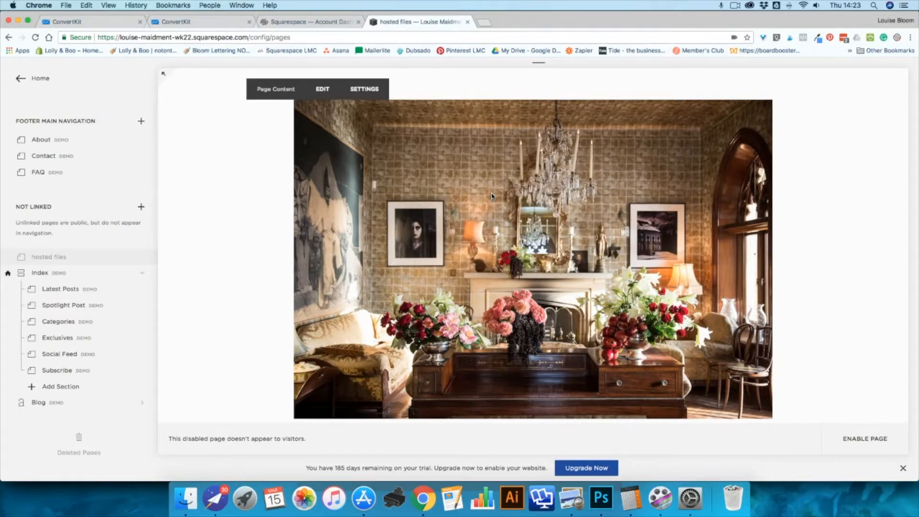
pyautogui.moveTo(230, 170)
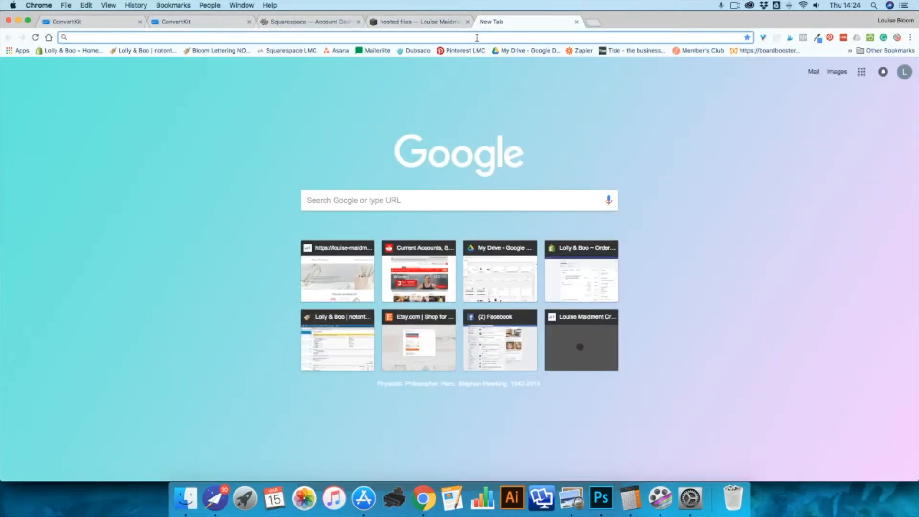
pyautogui.write('https://static1.squarespace.com/static/5aaa787f9772ae9aabcb433f/t/5aaa81da24a694c63a90e811/1521123806747/flaunter-com-237602-unsplash.jpg?format=1000w')
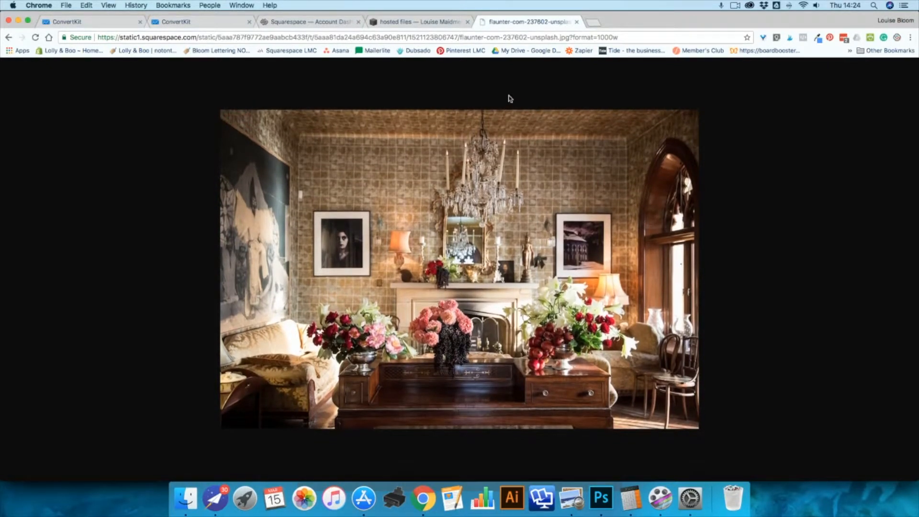
pyautogui.moveTo(509, 89)
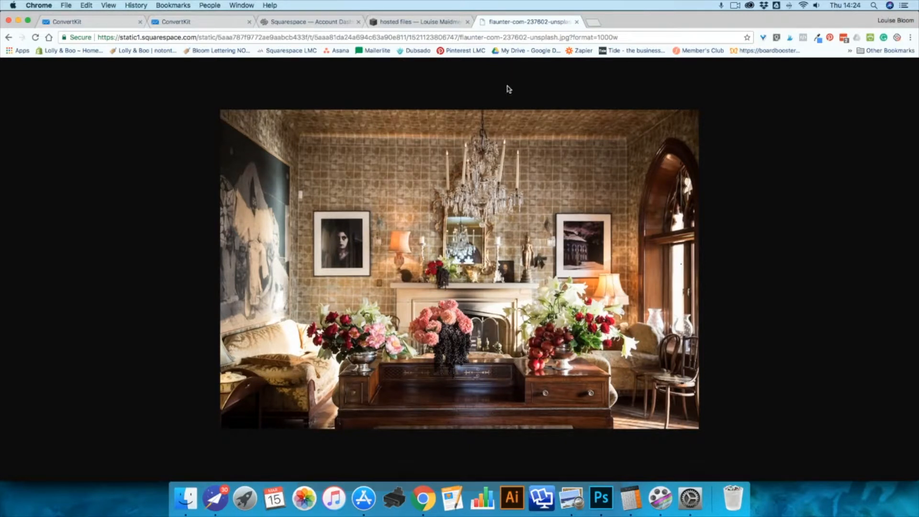
pyautogui.moveTo(523, 70)
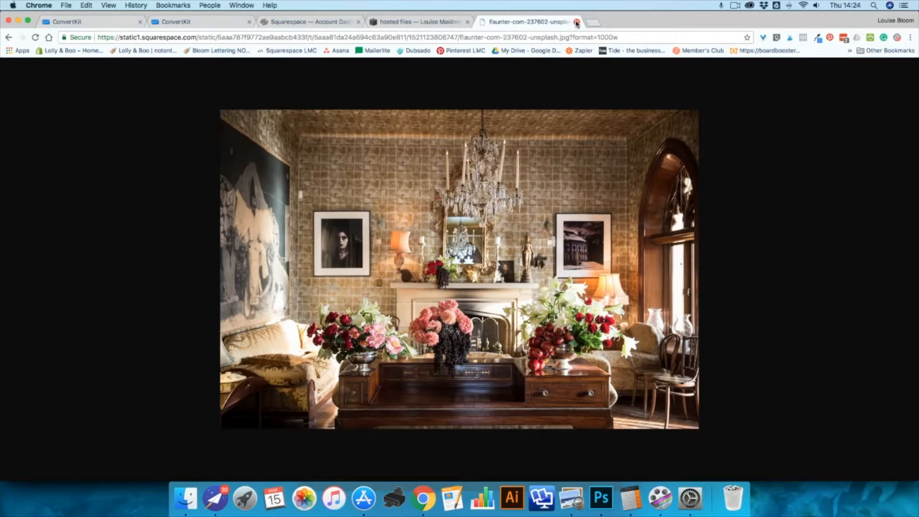
# Step: Close the image tab and add text reading 'business tools checklist' above the photo
pyautogui.click(576, 22)
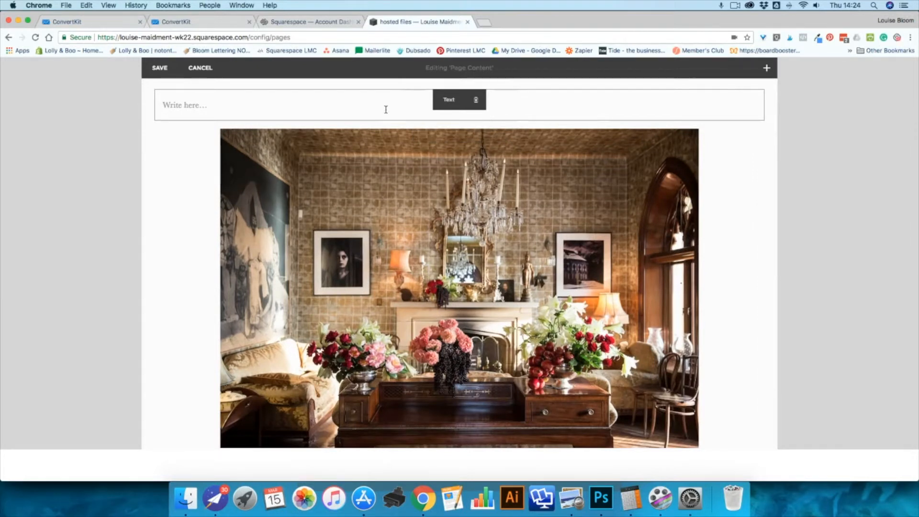
pyautogui.click(264, 104)
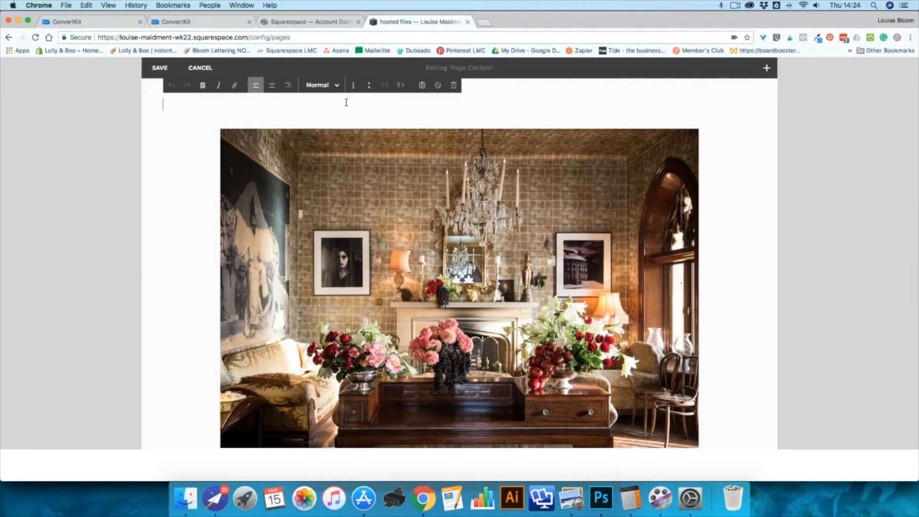
pyautogui.moveTo(270, 103)
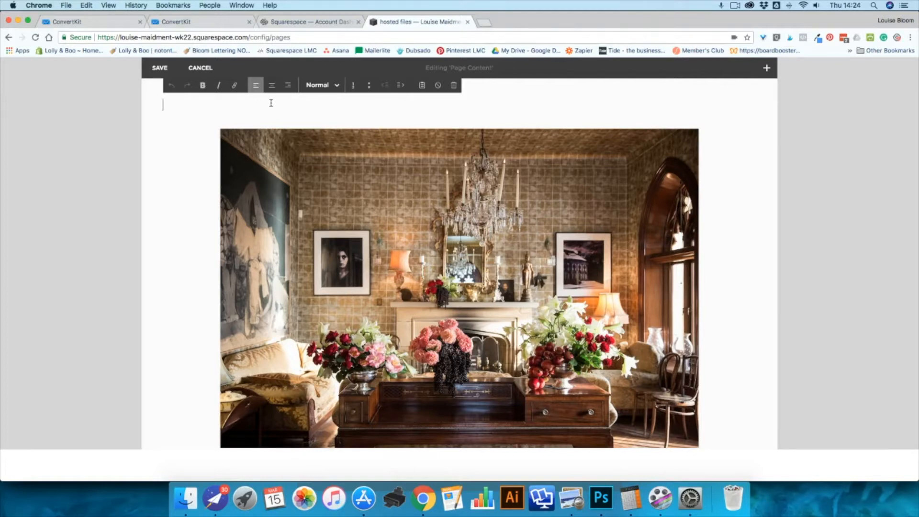
pyautogui.write('busie')
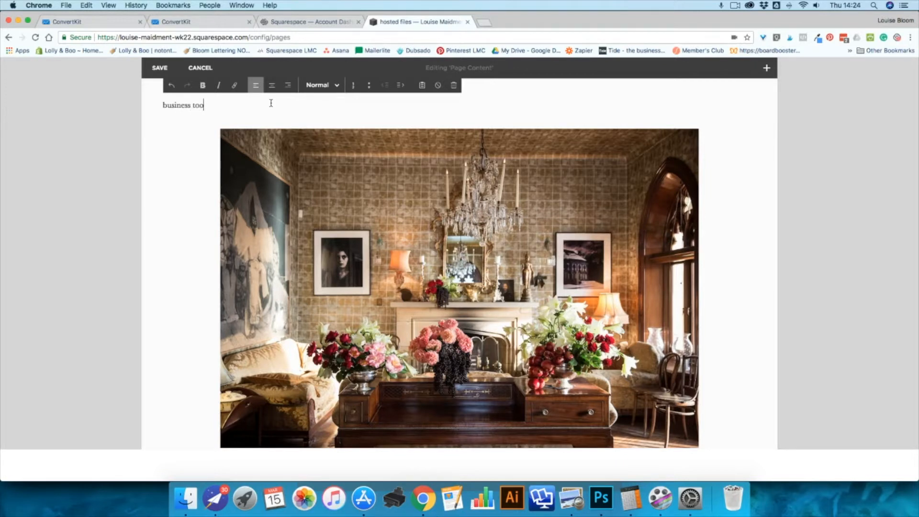
pyautogui.write('ls checklist')
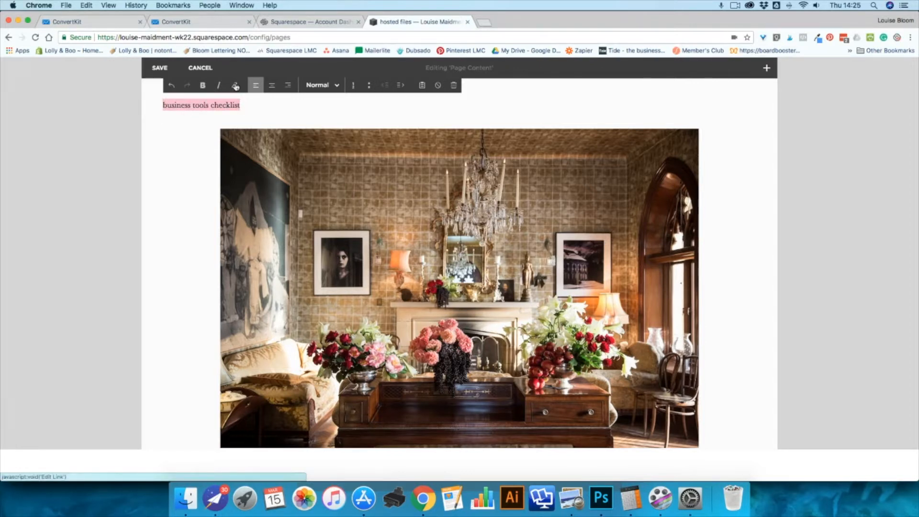
# Step: Link 'business tools checklist' to the existing hosted file Business tools link list.pdf
pyautogui.click(235, 86)
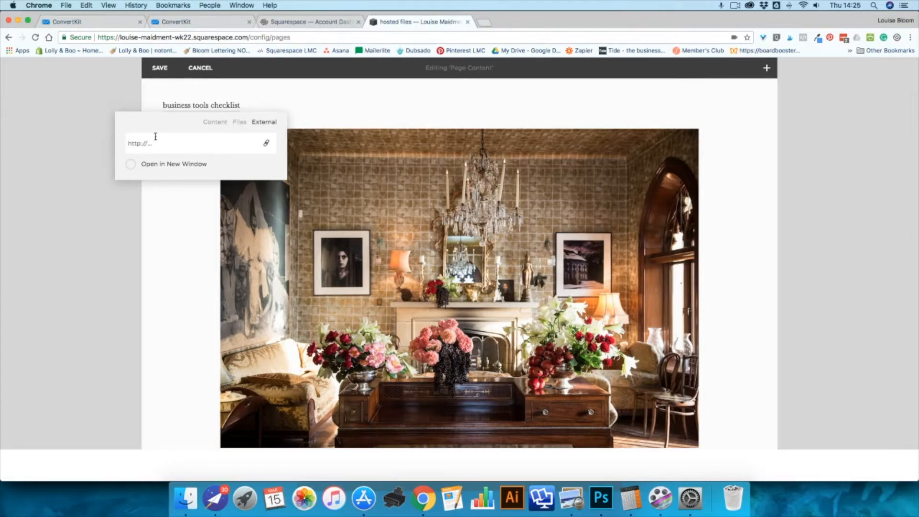
pyautogui.moveTo(239, 125)
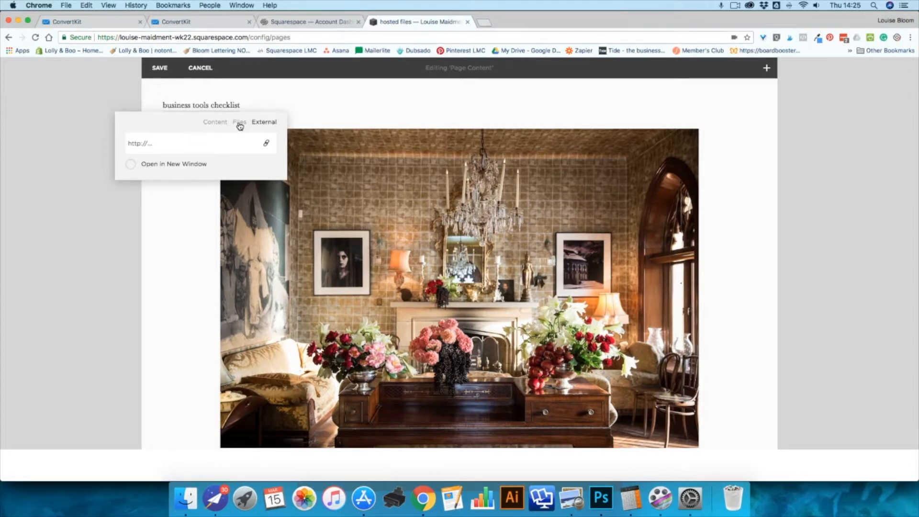
pyautogui.click(238, 122)
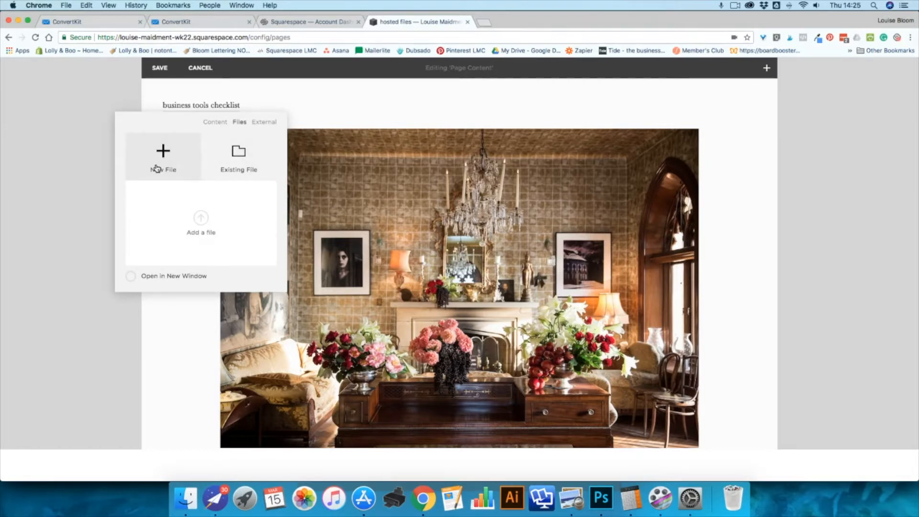
pyautogui.moveTo(237, 151)
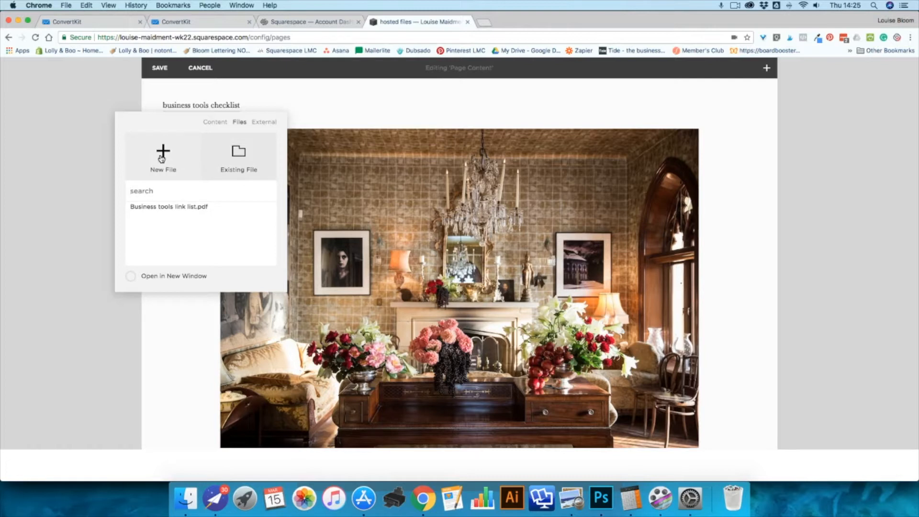
pyautogui.click(163, 156)
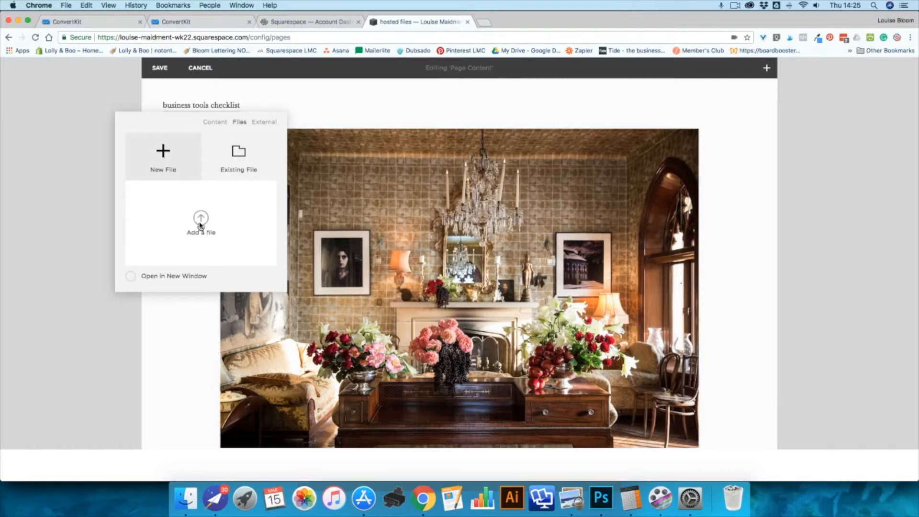
pyautogui.click(200, 222)
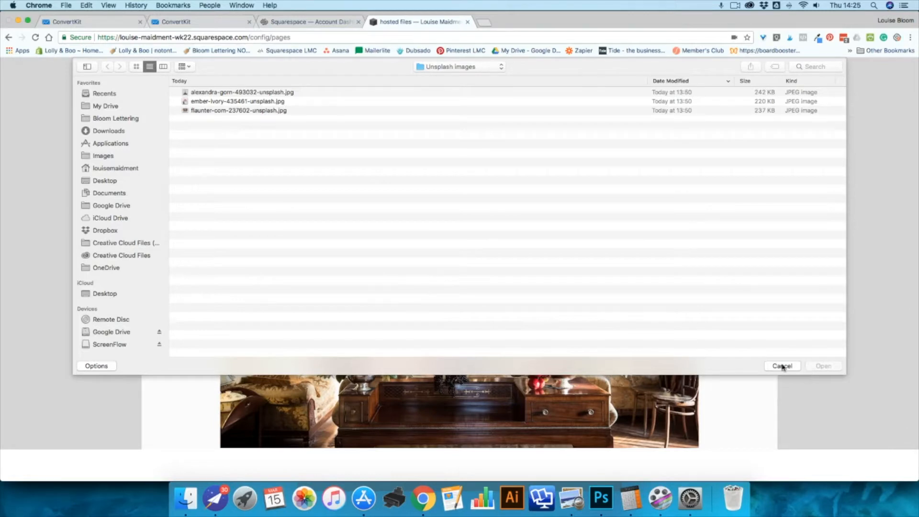
pyautogui.click(781, 365)
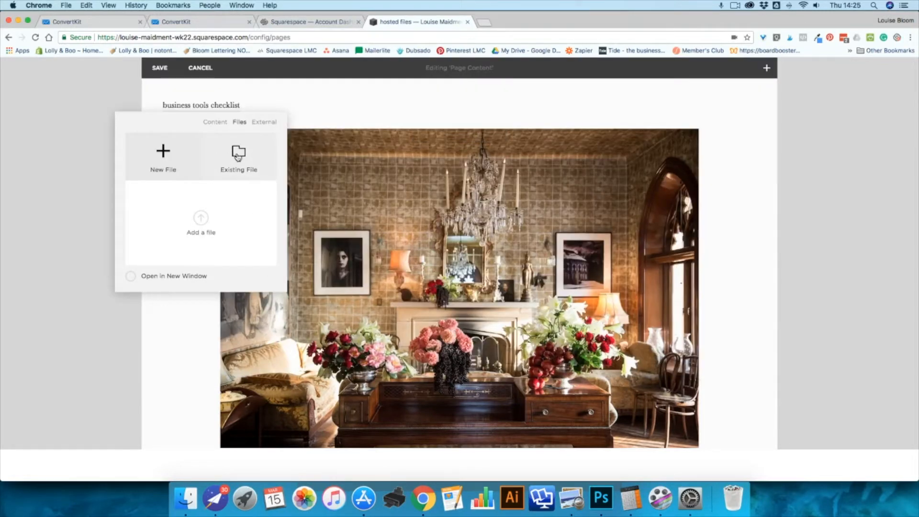
pyautogui.click(238, 157)
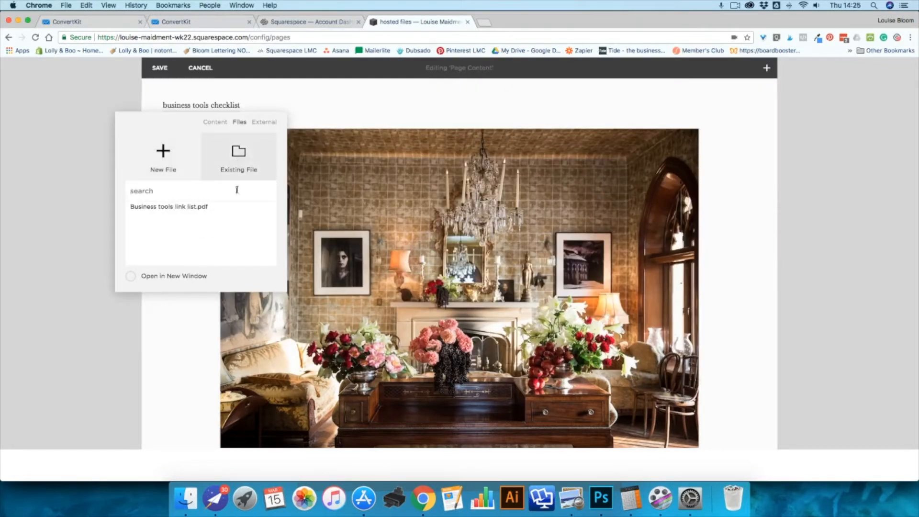
pyautogui.moveTo(186, 233)
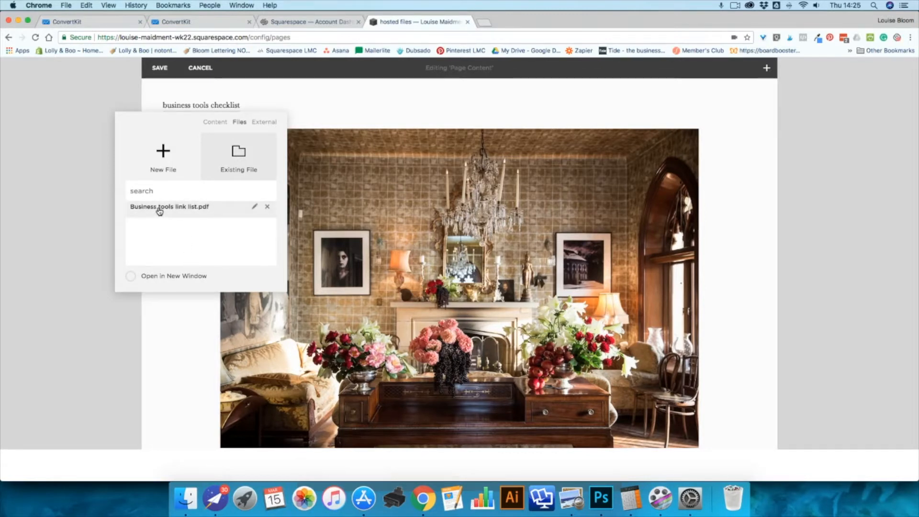
pyautogui.moveTo(233, 237)
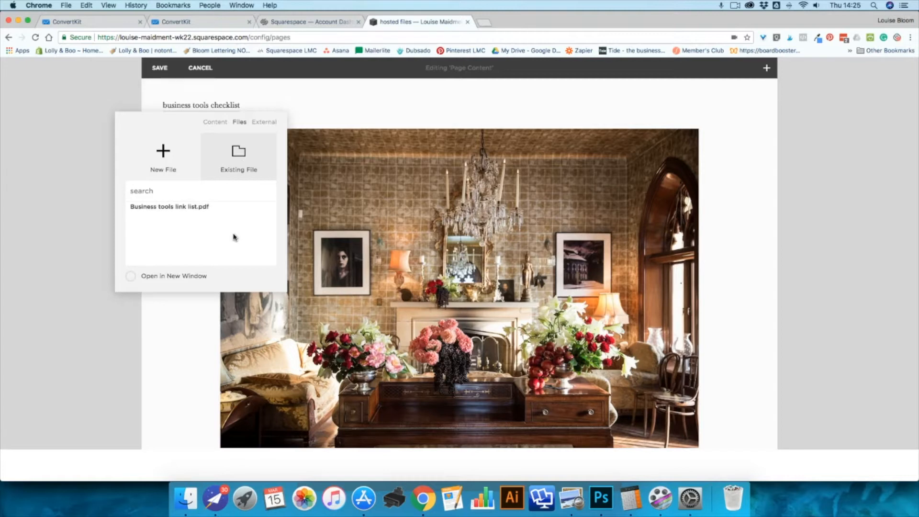
pyautogui.moveTo(296, 166)
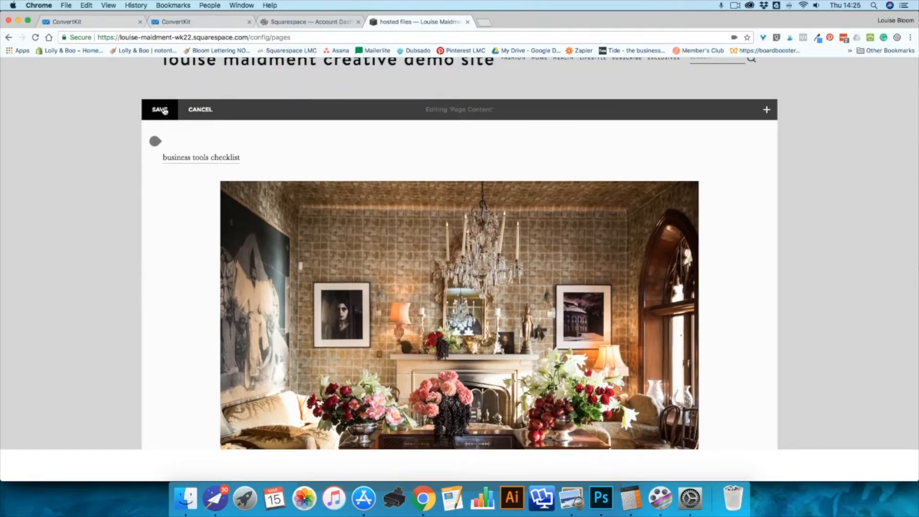
# Step: Save the page, copy the checklist link, and paste the Business-tools-link-list.pdf URL into a new tab
pyautogui.click(160, 109)
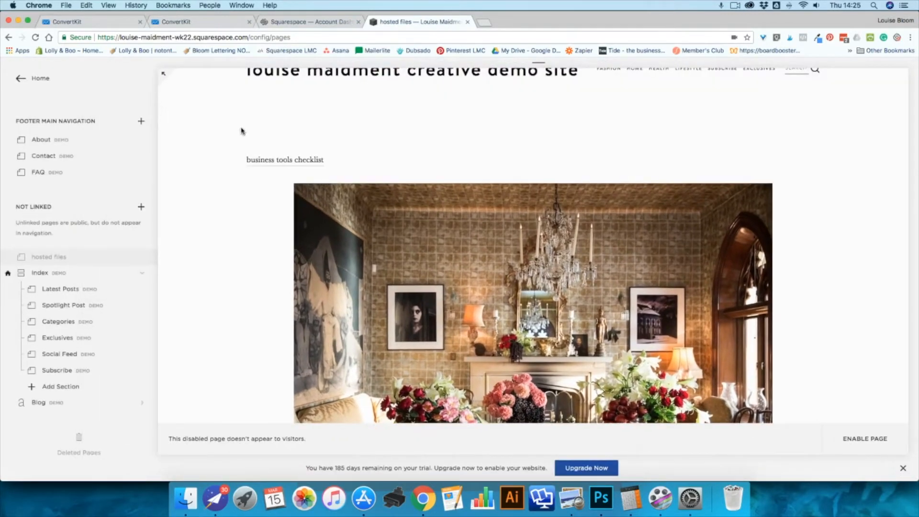
pyautogui.moveTo(298, 162)
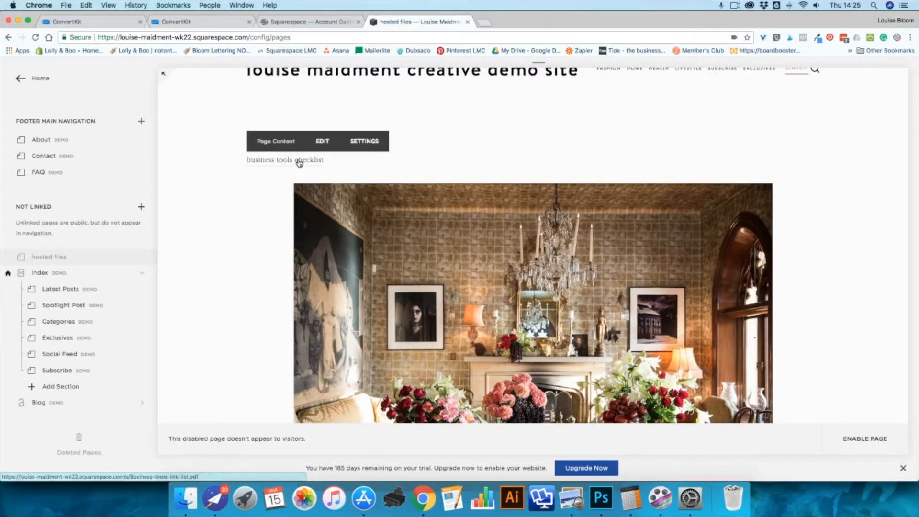
pyautogui.moveTo(295, 162)
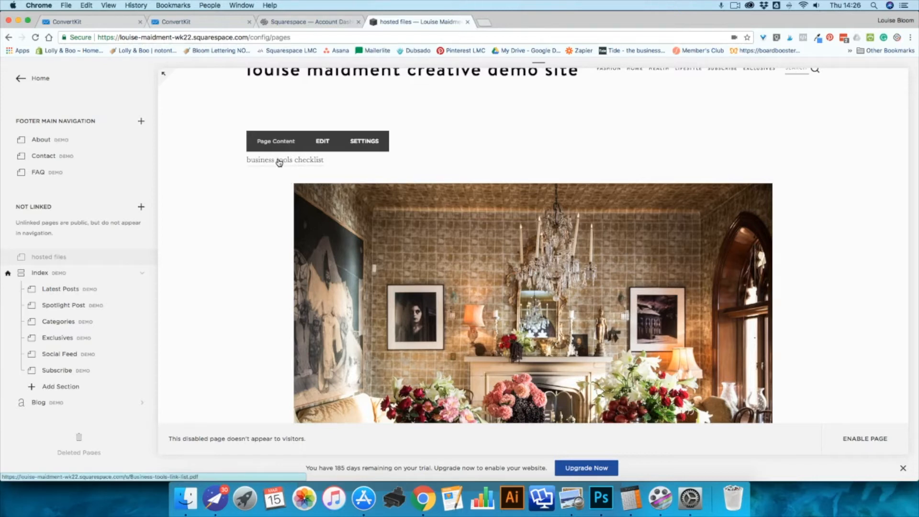
pyautogui.rightClick(279, 159)
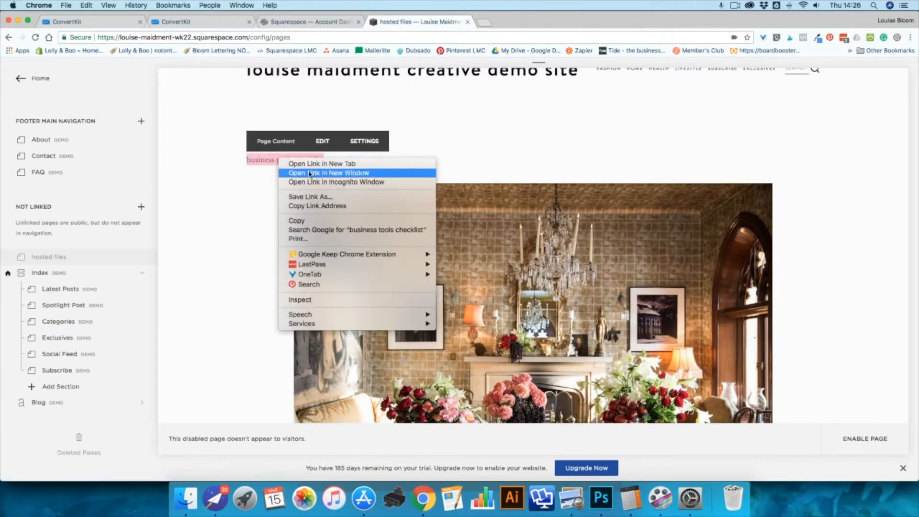
pyautogui.moveTo(316, 206)
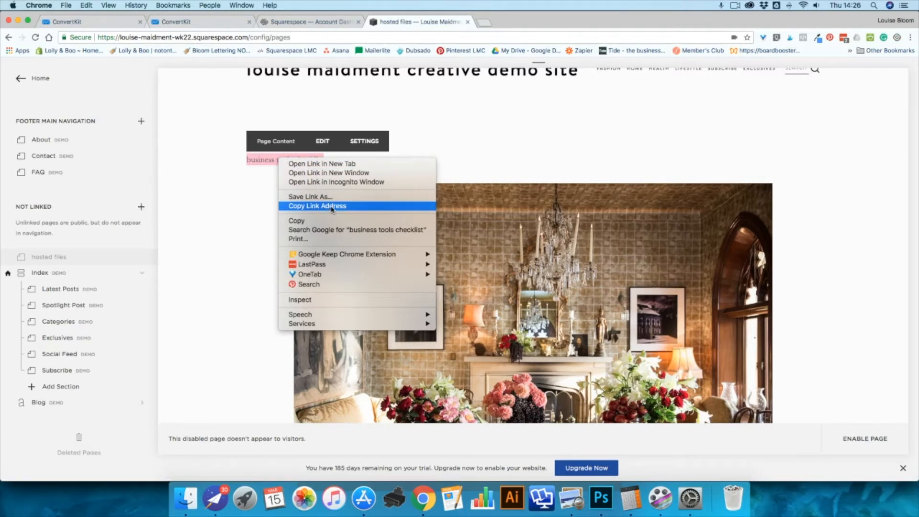
pyautogui.click(316, 206)
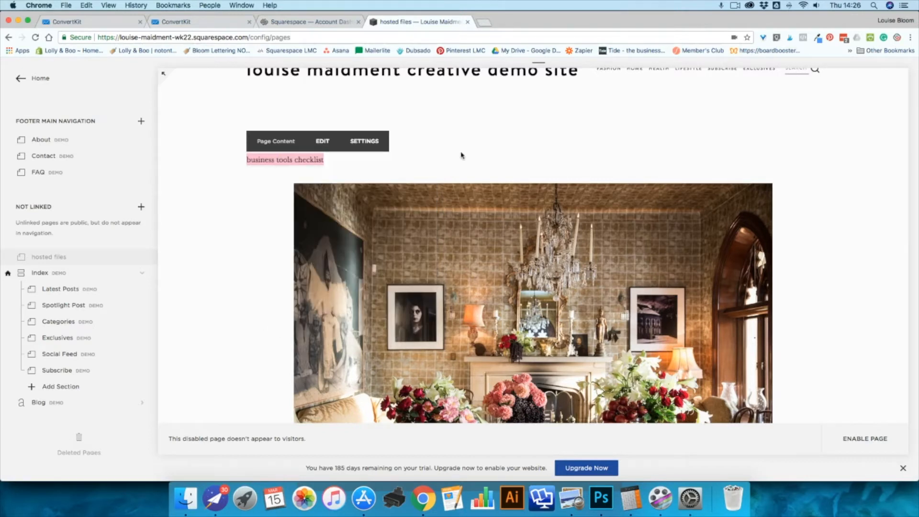
pyautogui.click(592, 21)
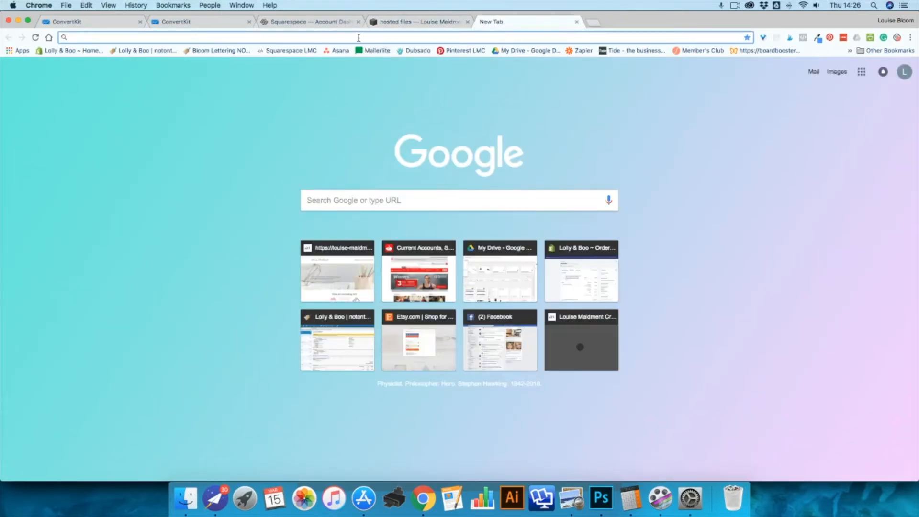
pyautogui.write('https://louise-maidment-wk22.squarespace.com/s/Business-tools-link-list.pdf')
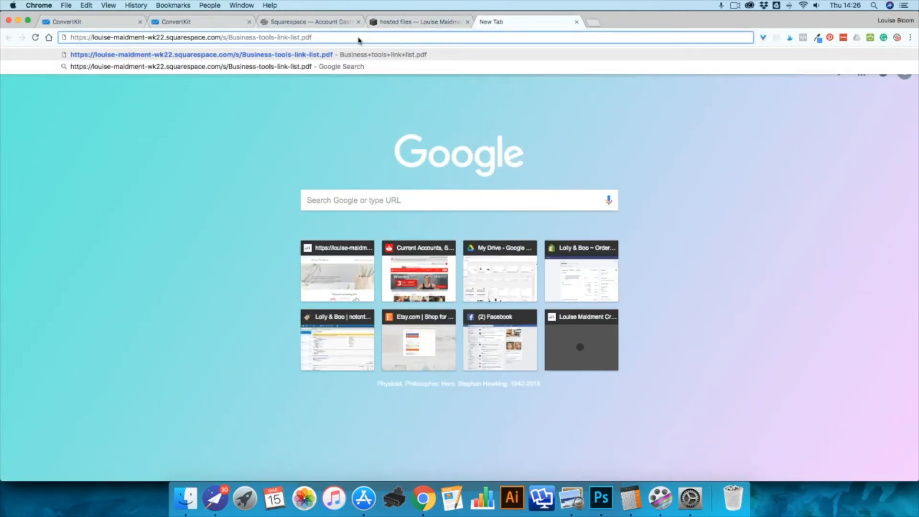